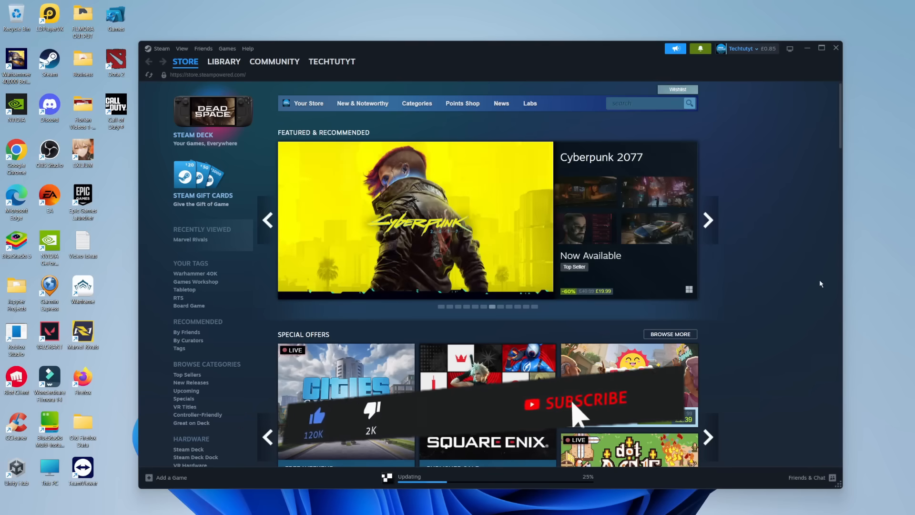
Step: Close the Steam window and exit Steam fully from the system tray icons
{"action": "left_click", "coordinate": [578, 402]}
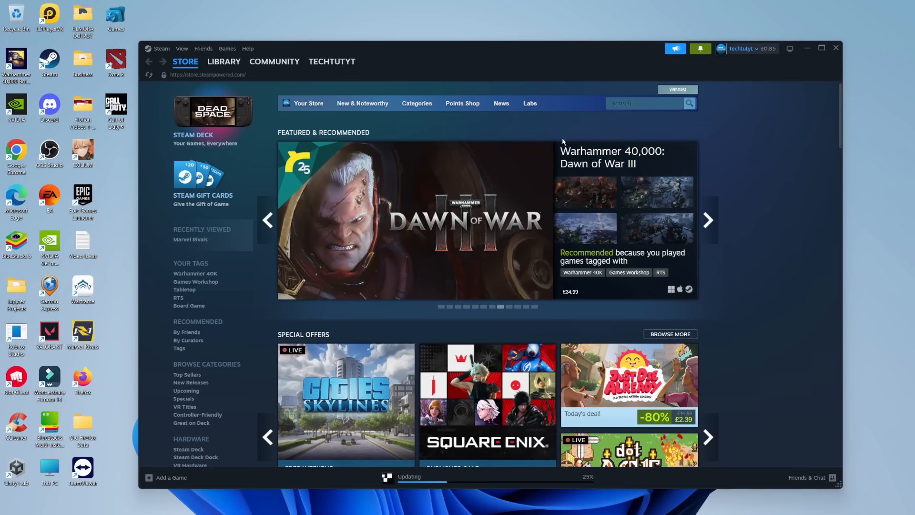
{"action": "mouse_move", "coordinate": [728, 133]}
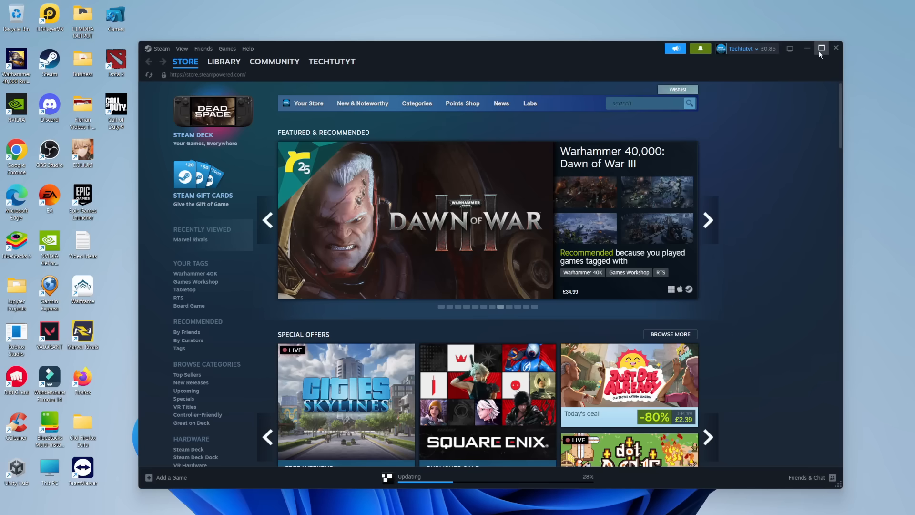
{"action": "mouse_move", "coordinate": [753, 82]}
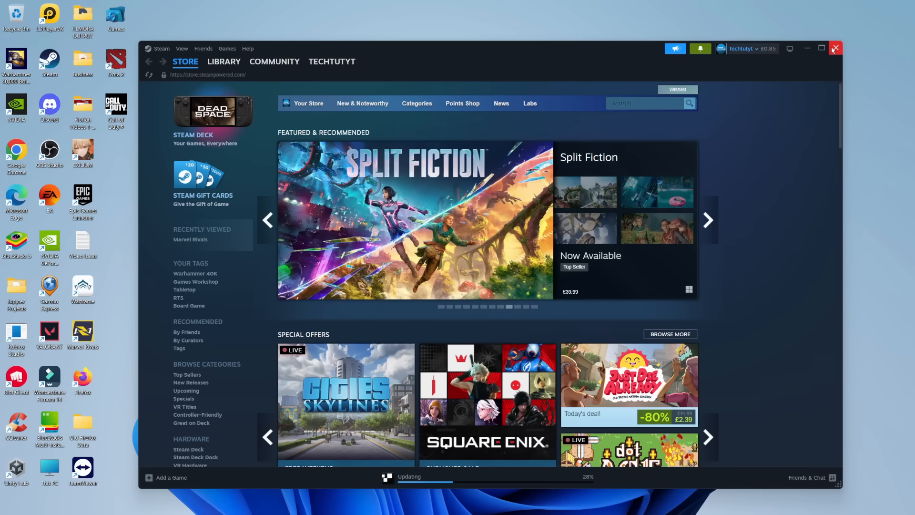
{"action": "left_click", "coordinate": [835, 48]}
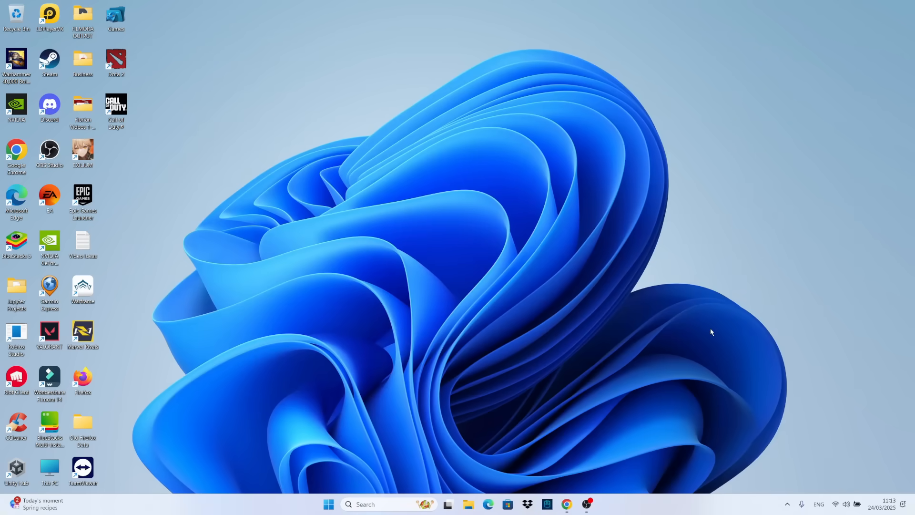
{"action": "mouse_move", "coordinate": [788, 503]}
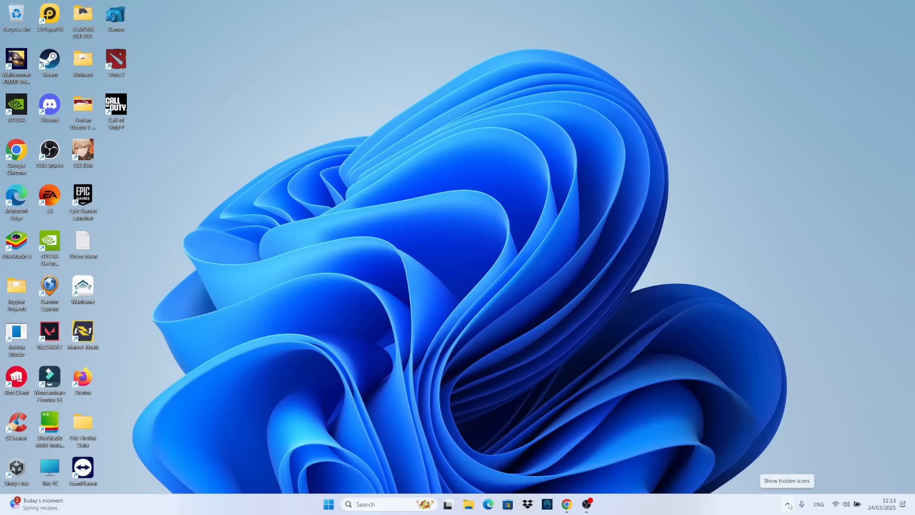
{"action": "left_click", "coordinate": [788, 504]}
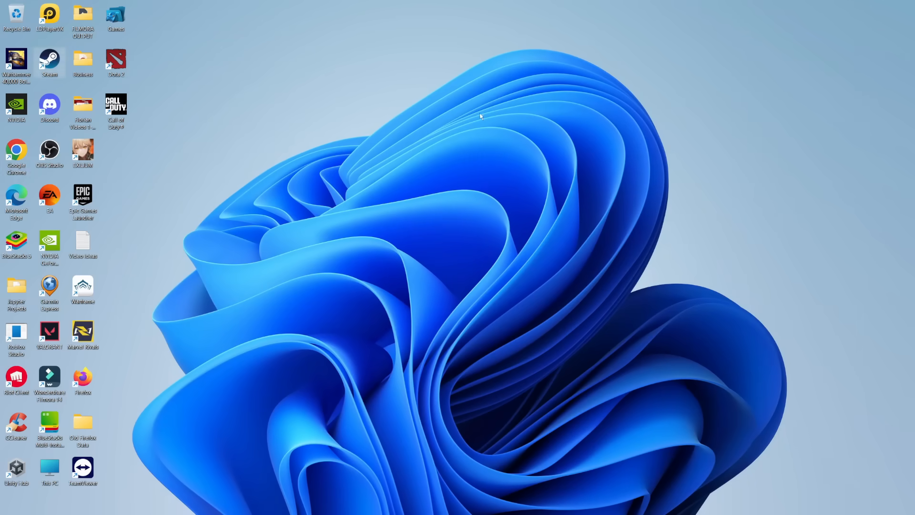
{"action": "mouse_move", "coordinate": [509, 218]}
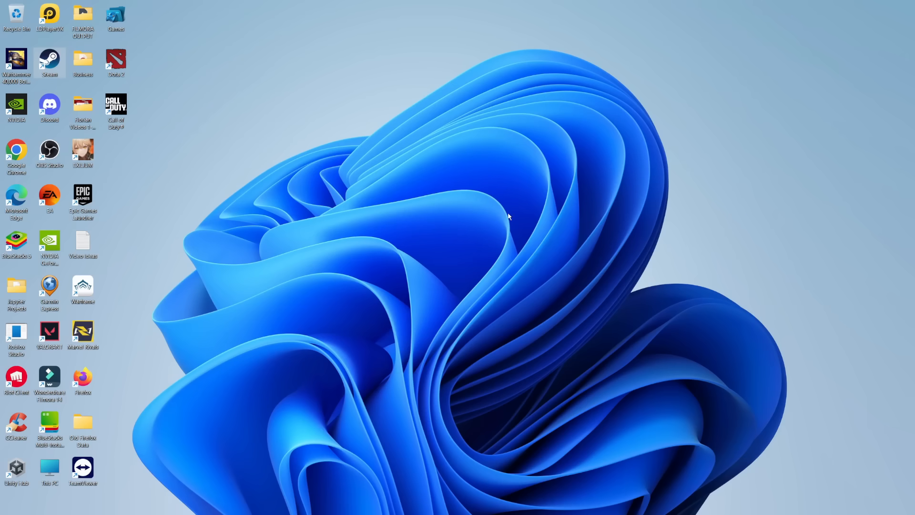
Step: Relaunch Steam from the desktop shortcut, then cancel its Logging in window
{"action": "double_click", "coordinate": [50, 60]}
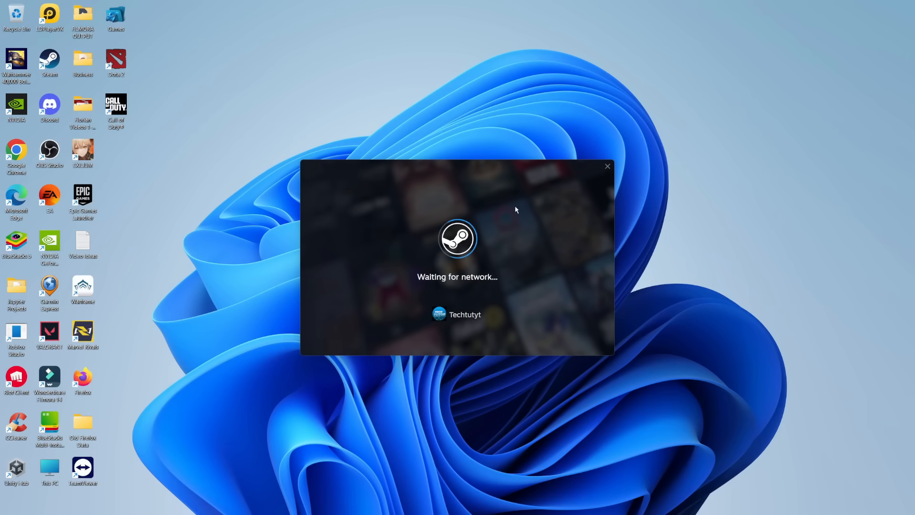
{"action": "mouse_move", "coordinate": [510, 278]}
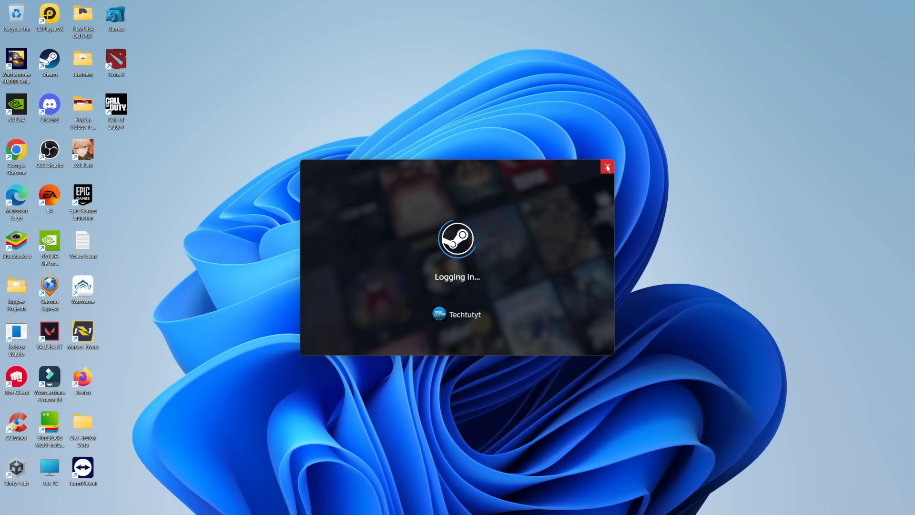
{"action": "left_click", "coordinate": [609, 169]}
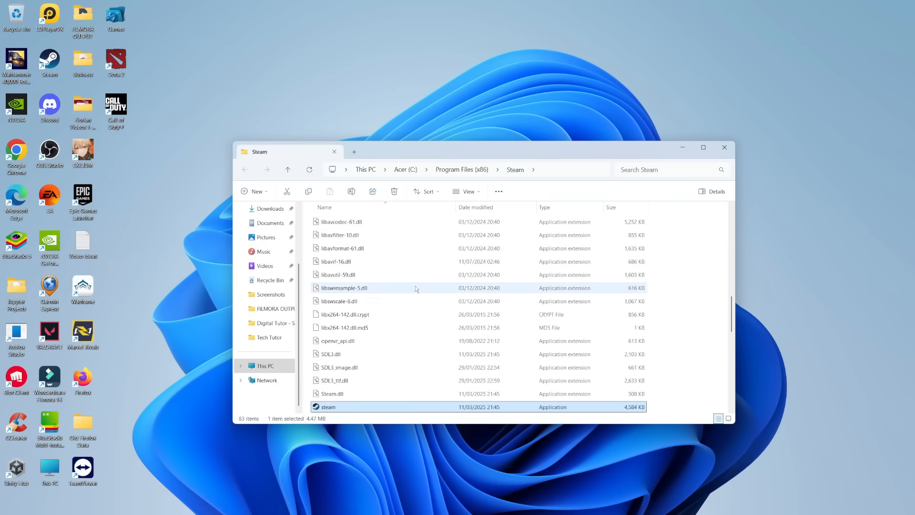
Step: Open the Properties dialog of steam.exe in C:\Program Files (x86)\Steam
{"action": "scroll", "scroll_direction": "down", "scroll_amount": 3}
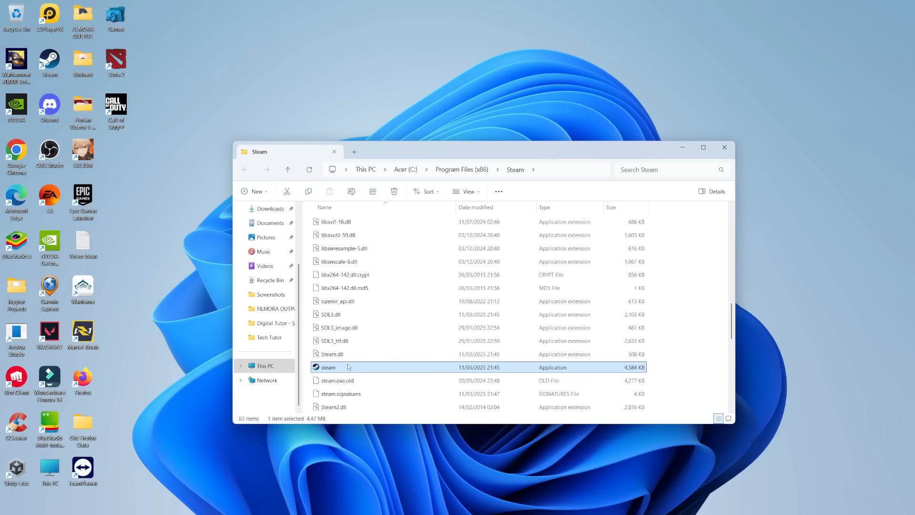
{"action": "mouse_move", "coordinate": [366, 368]}
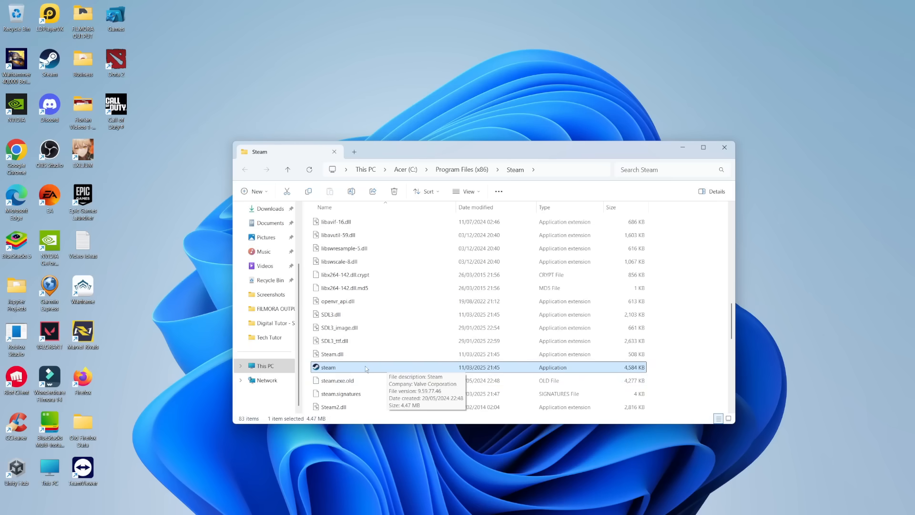
{"action": "right_click", "coordinate": [328, 367]}
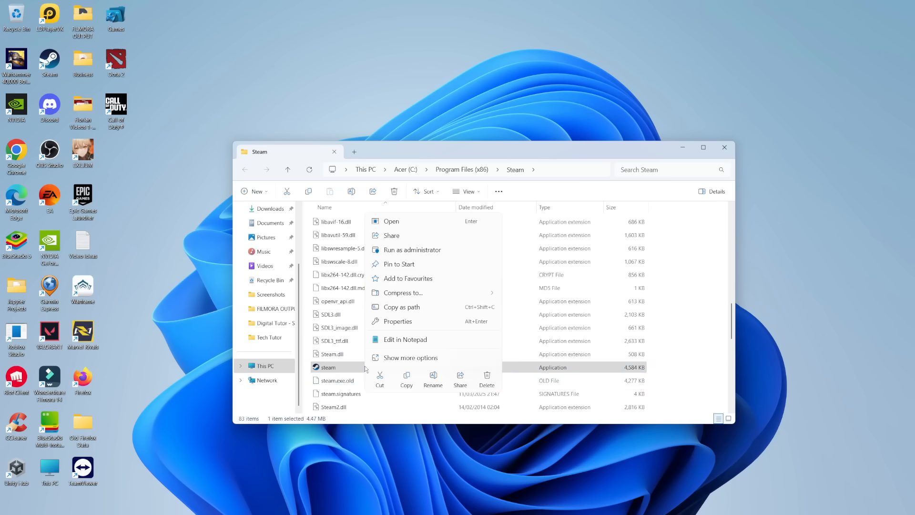
{"action": "mouse_move", "coordinate": [399, 322]}
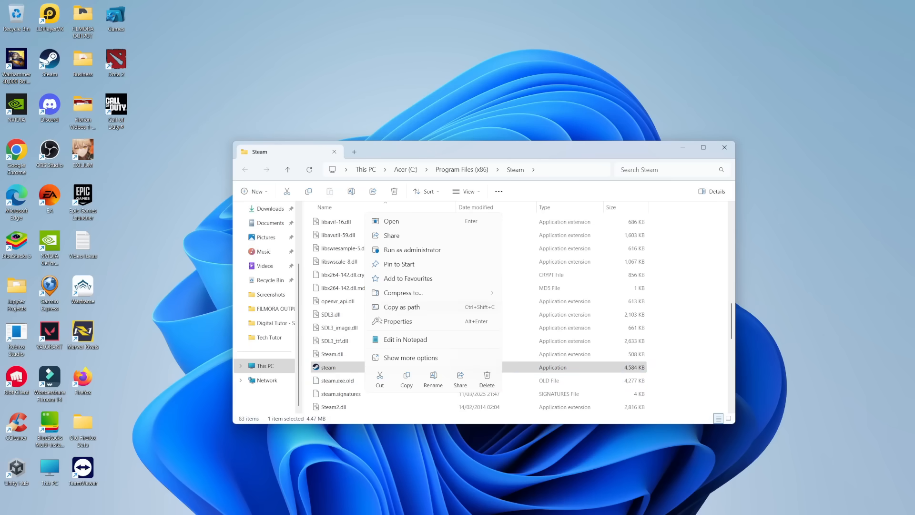
{"action": "left_click", "coordinate": [398, 321]}
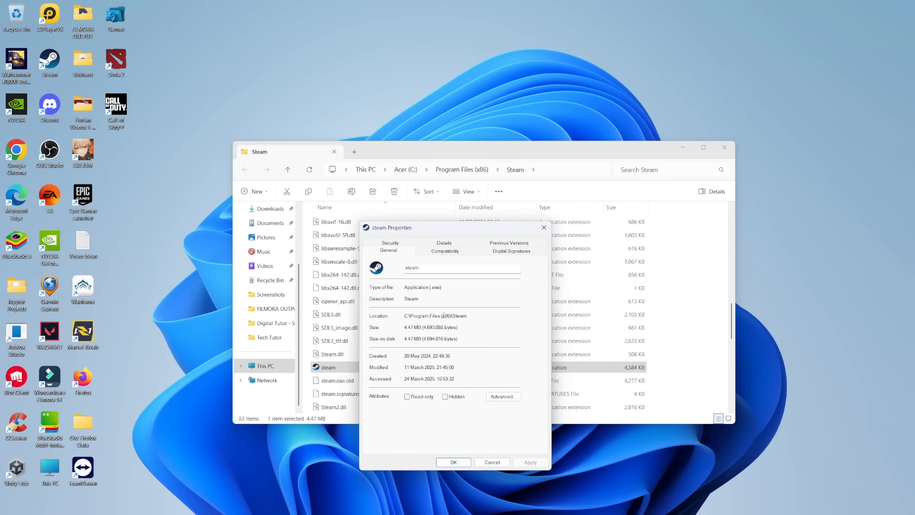
{"action": "mouse_move", "coordinate": [413, 256]}
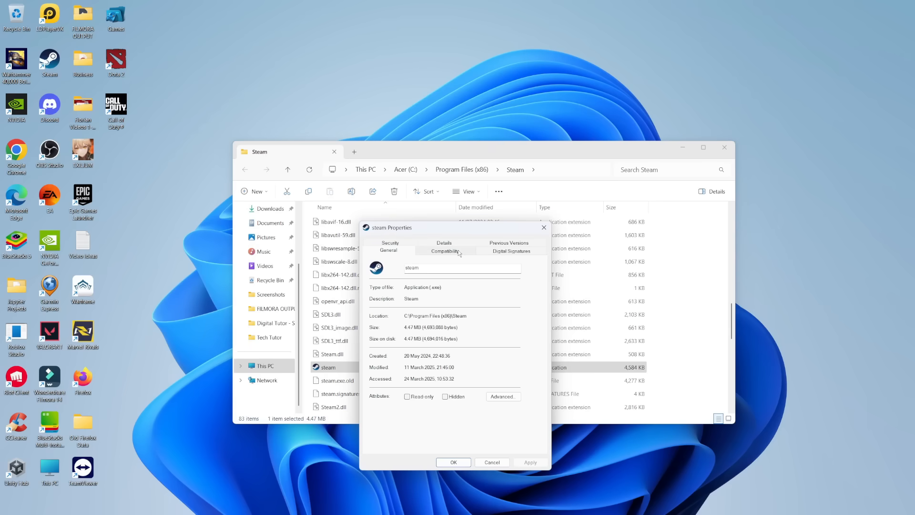
Step: Enable 'Run this program as an administrator' on the Compatibility tab and apply it
{"action": "left_click", "coordinate": [444, 251]}
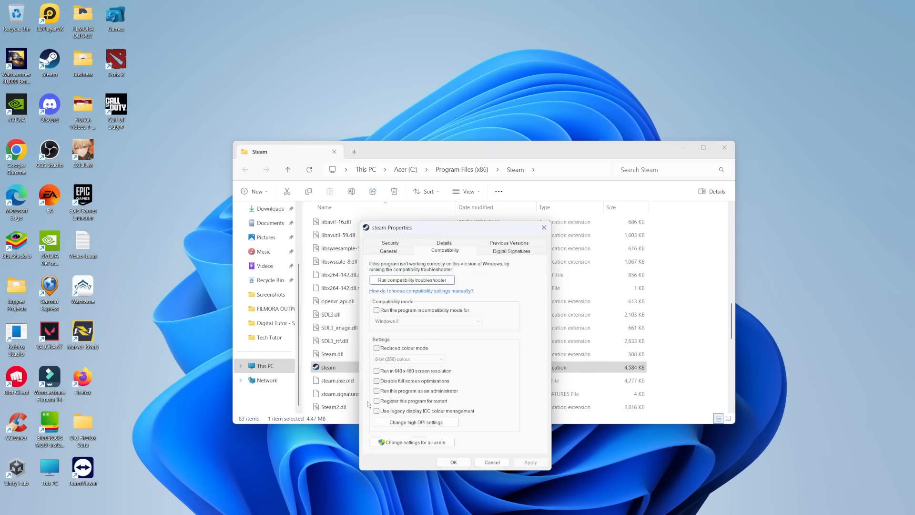
{"action": "mouse_move", "coordinate": [458, 391]}
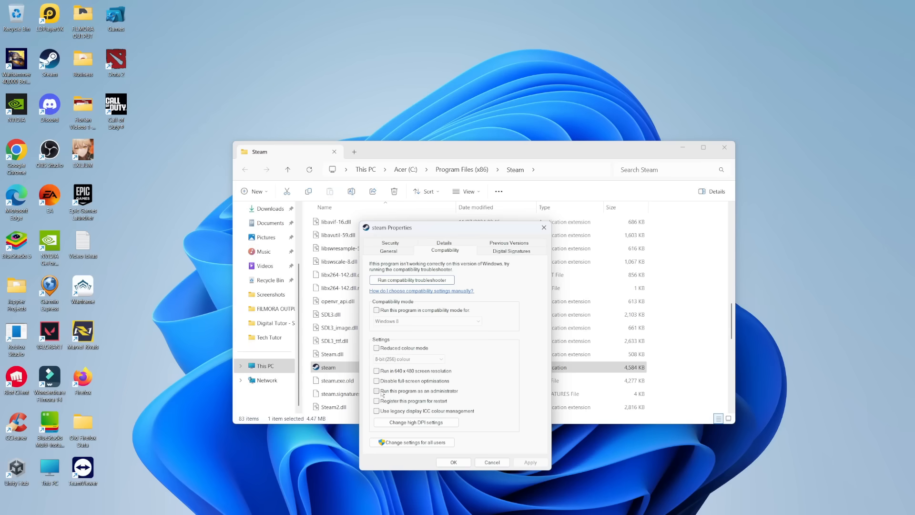
{"action": "left_click", "coordinate": [377, 391]}
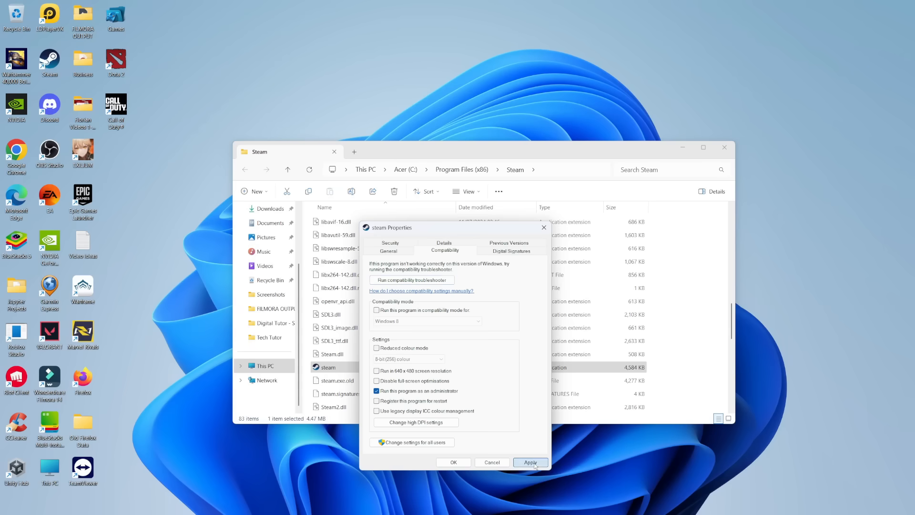
{"action": "left_click", "coordinate": [530, 461]}
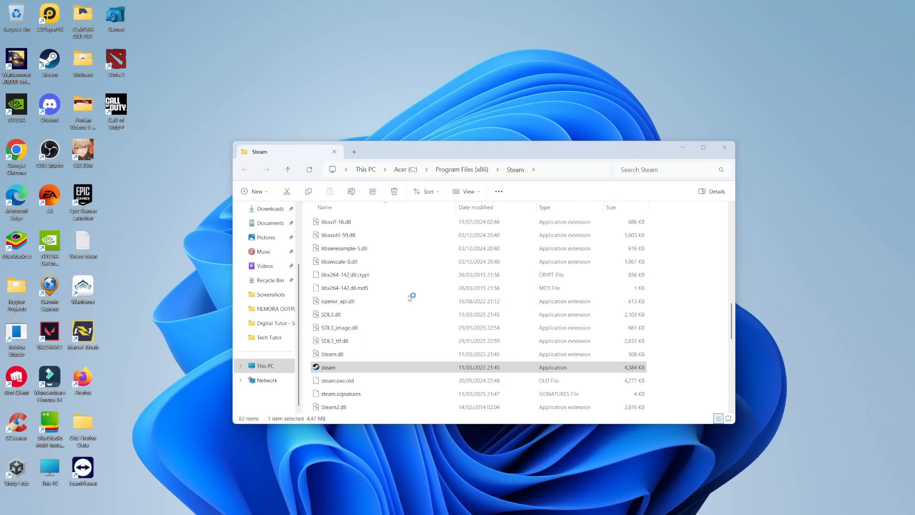
Step: Launch steam.exe, continue past the compatibility mode warning and open Steam Settings
{"action": "double_click", "coordinate": [328, 367]}
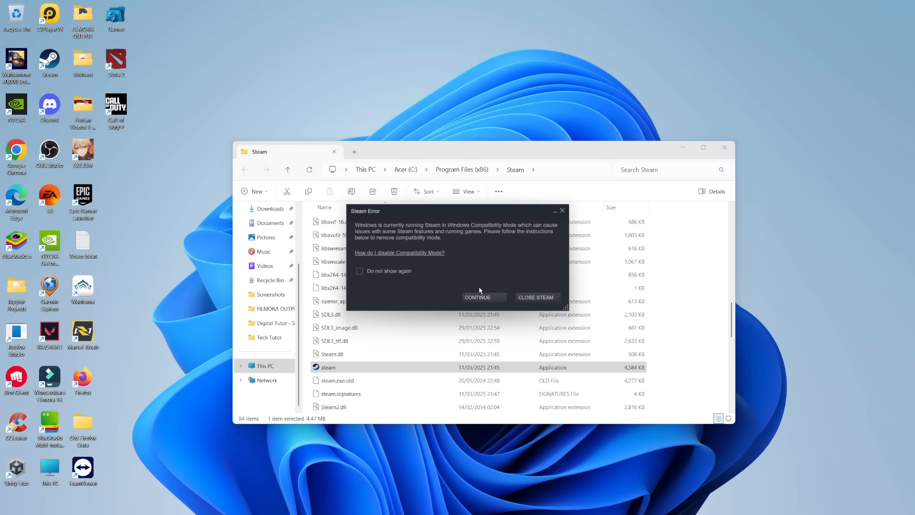
{"action": "left_click", "coordinate": [477, 298]}
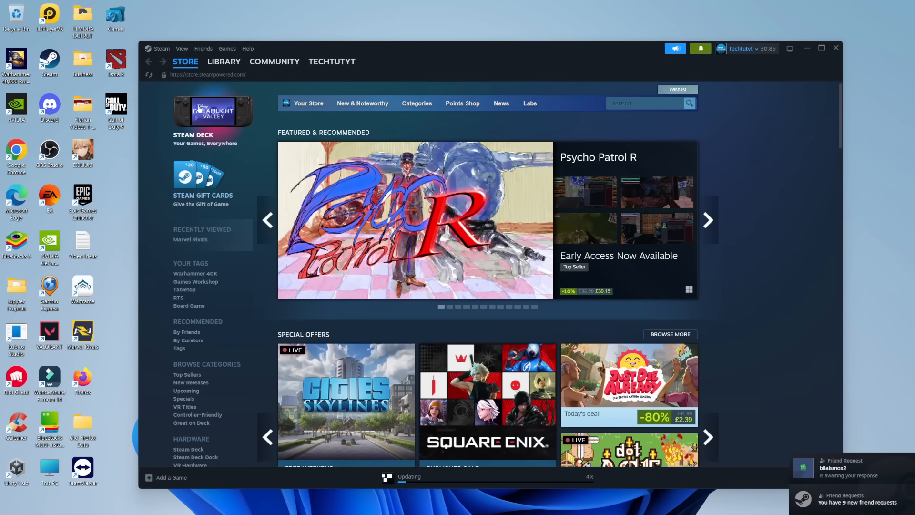
{"action": "left_click", "coordinate": [161, 47]}
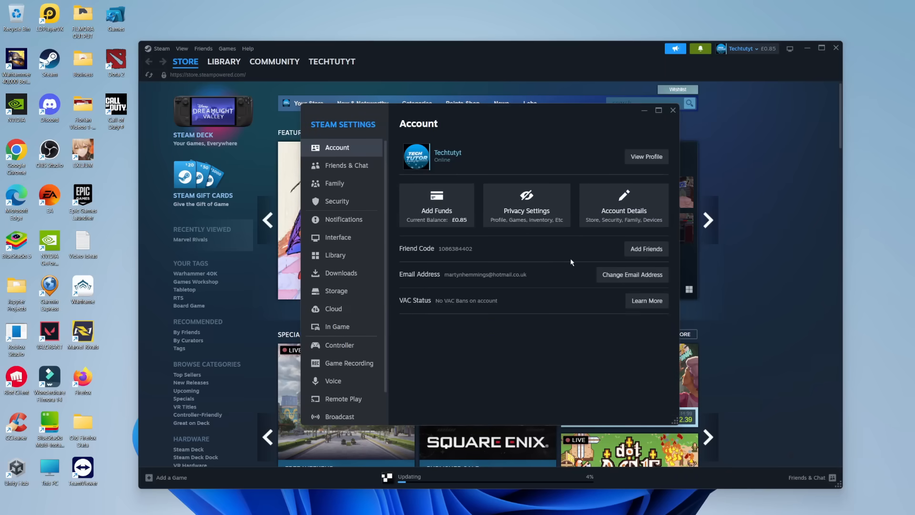
{"action": "mouse_move", "coordinate": [349, 159]}
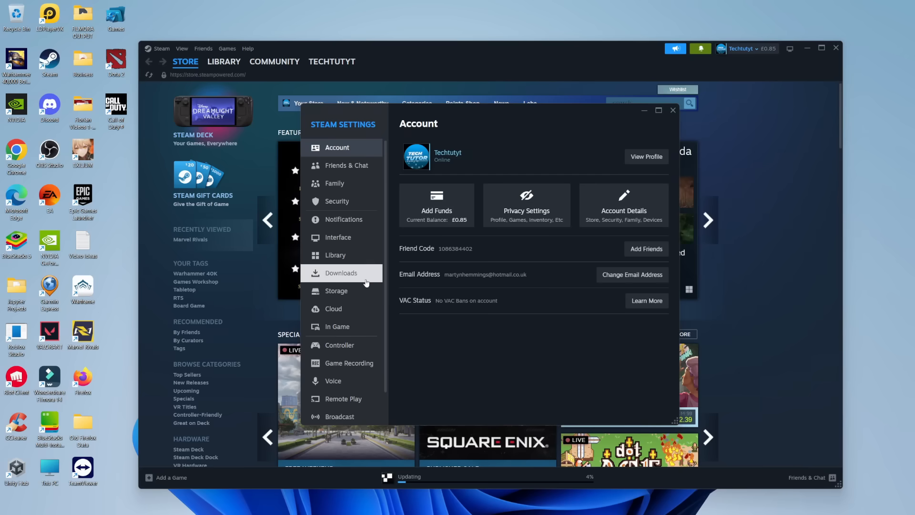
Step: Review the Downloads settings down to Clear Download Cache, then close Settings
{"action": "left_click", "coordinate": [341, 273]}
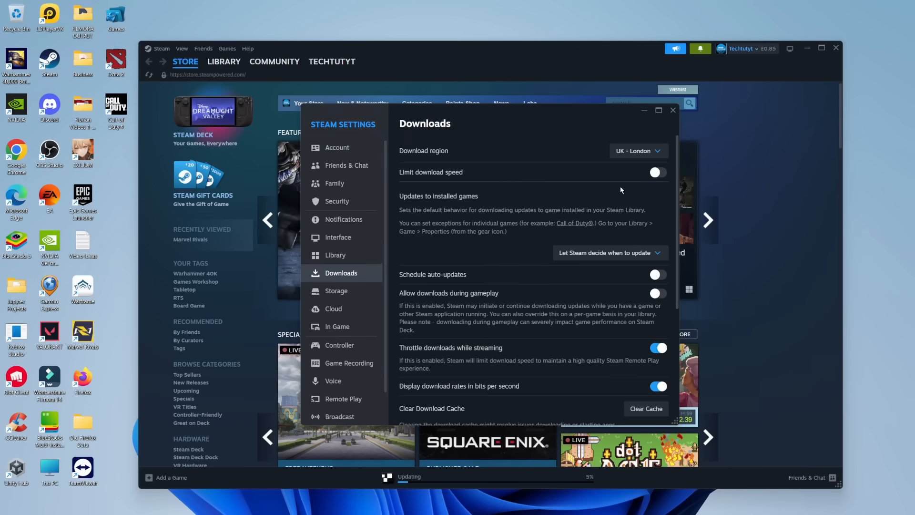
{"action": "scroll", "scroll_direction": "down", "scroll_amount": 3}
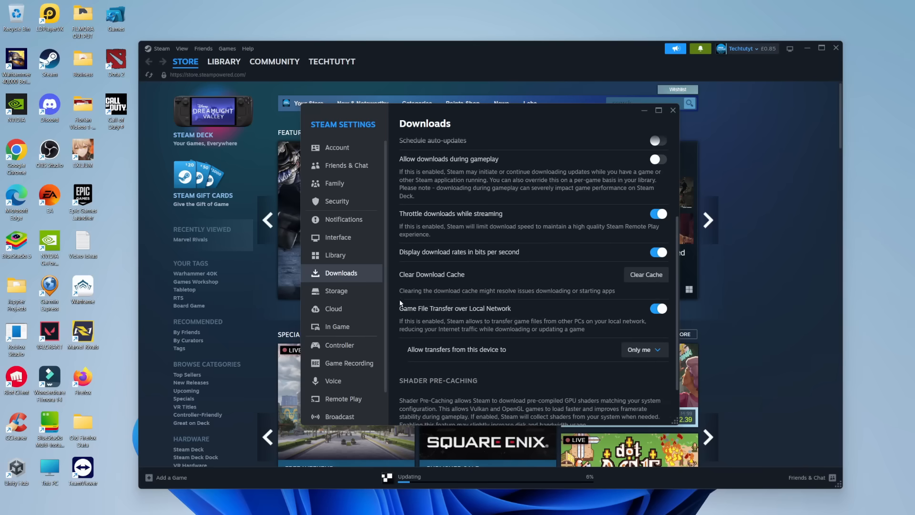
{"action": "mouse_move", "coordinate": [571, 278]}
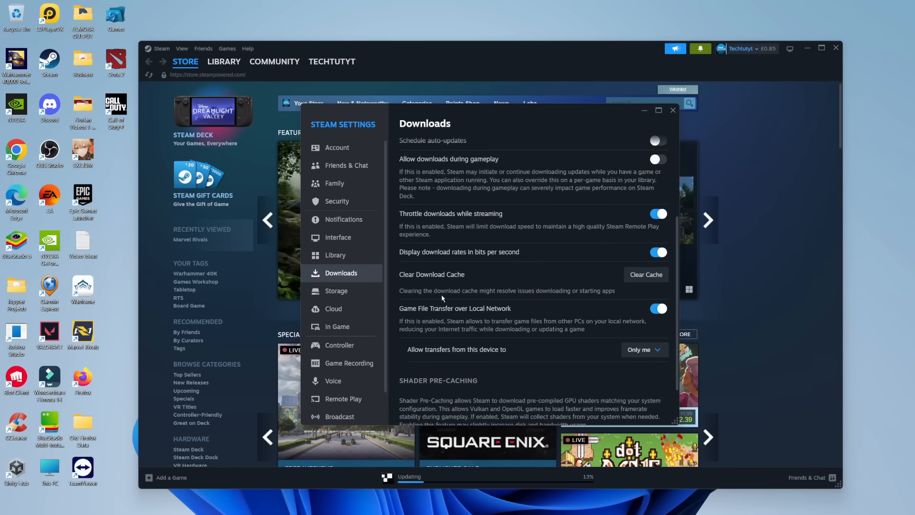
{"action": "mouse_move", "coordinate": [542, 299]}
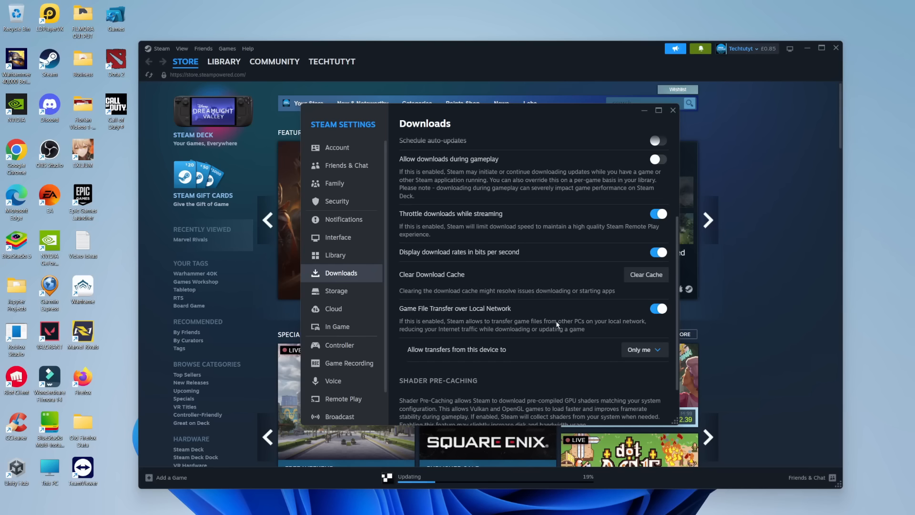
{"action": "mouse_move", "coordinate": [566, 279]}
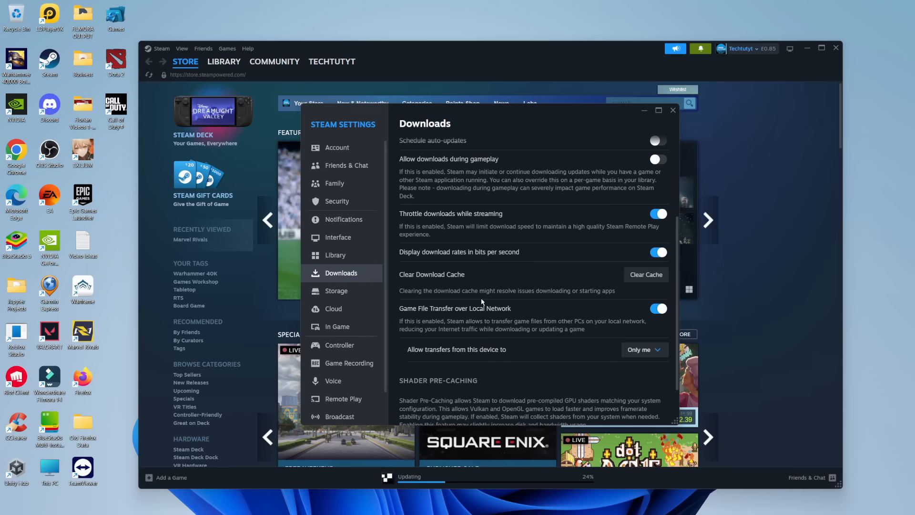
{"action": "mouse_move", "coordinate": [519, 286]}
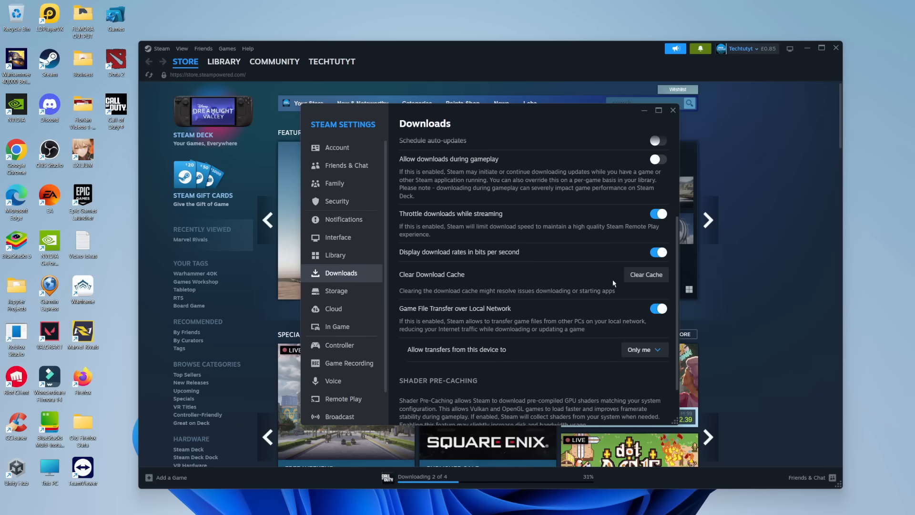
{"action": "mouse_move", "coordinate": [520, 203]}
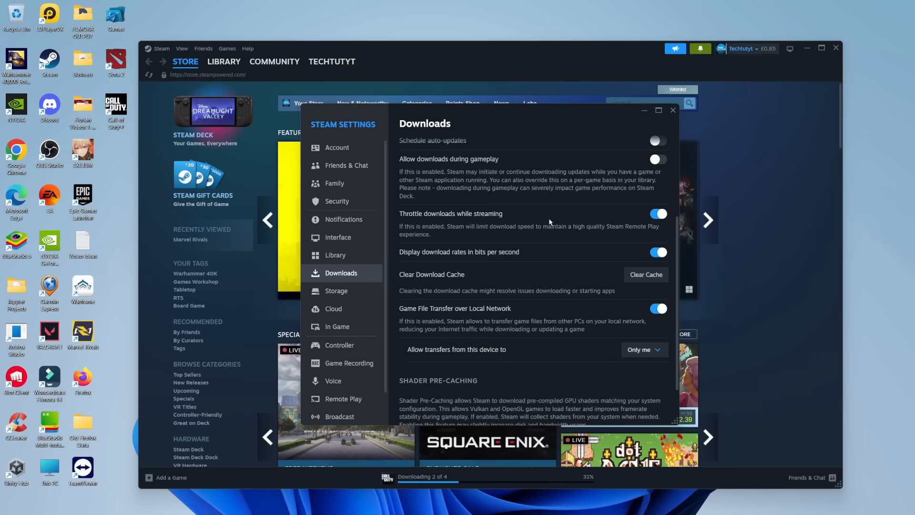
{"action": "mouse_move", "coordinate": [673, 111]}
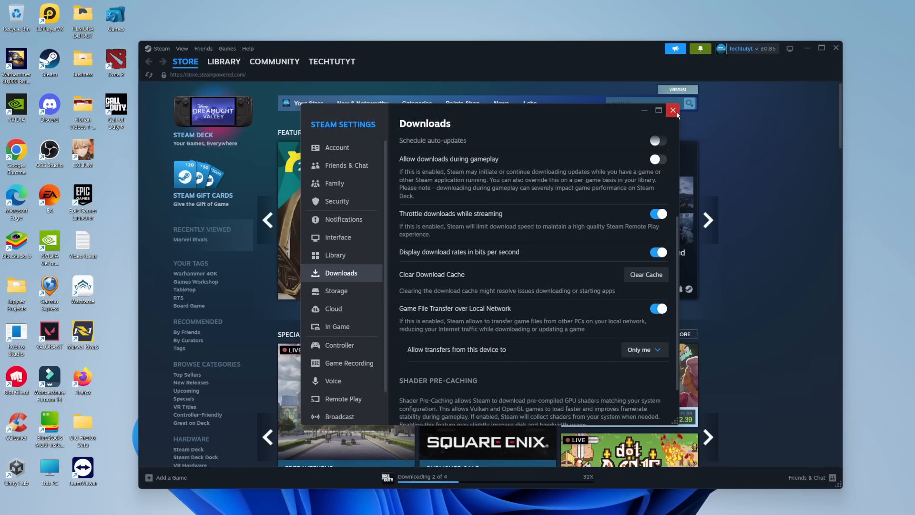
{"action": "left_click", "coordinate": [674, 110]}
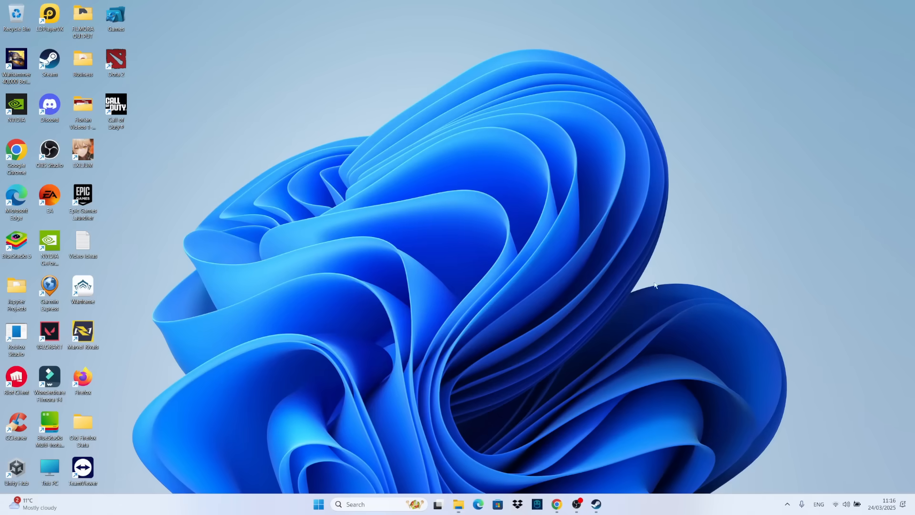
{"action": "mouse_move", "coordinate": [653, 274]}
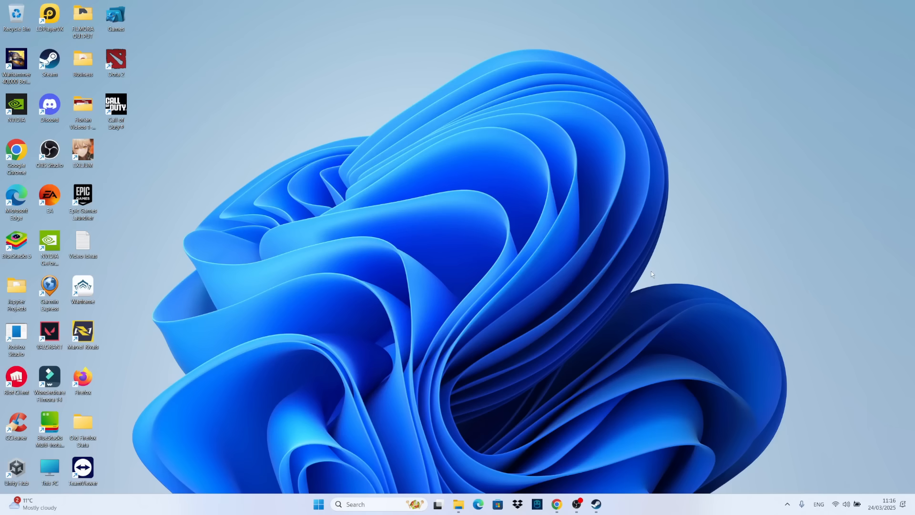
{"action": "mouse_move", "coordinate": [693, 237]}
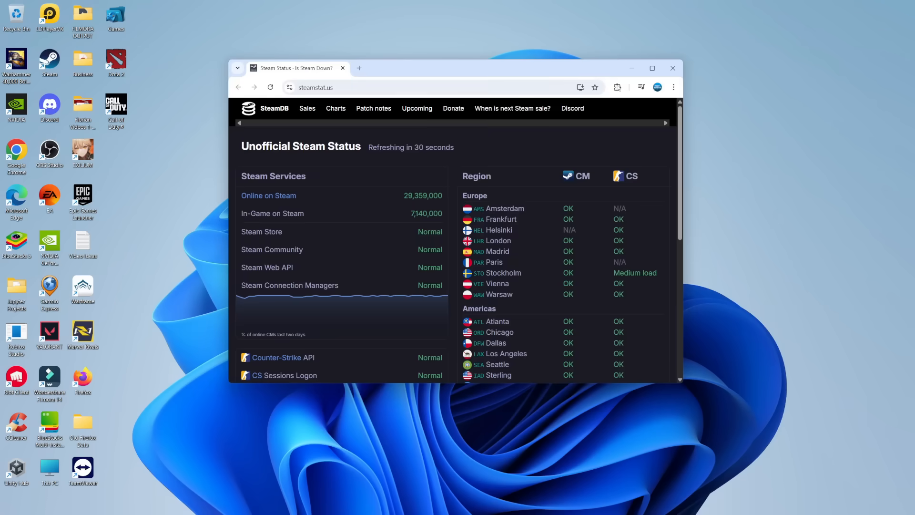
Step: Maximize the steamstat.us page and scroll through the Steam Services and Region status lists
{"action": "left_click", "coordinate": [653, 68]}
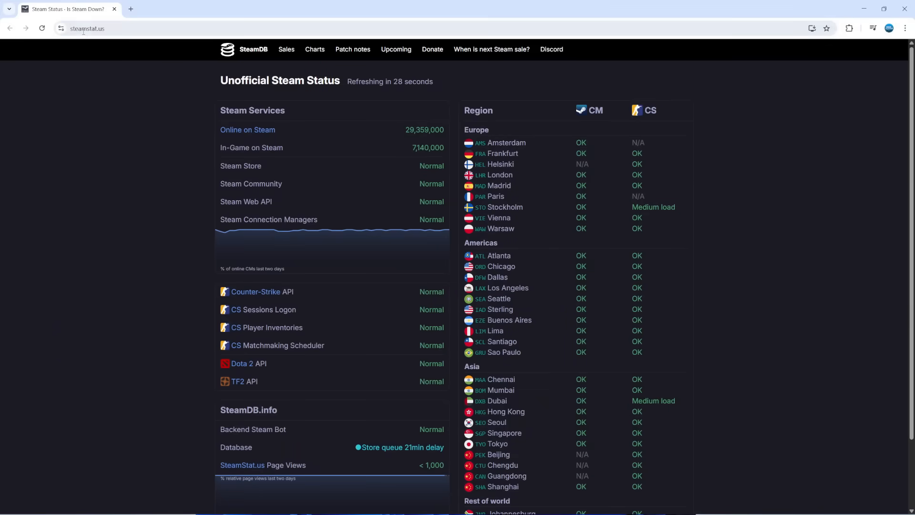
{"action": "mouse_move", "coordinate": [344, 107]}
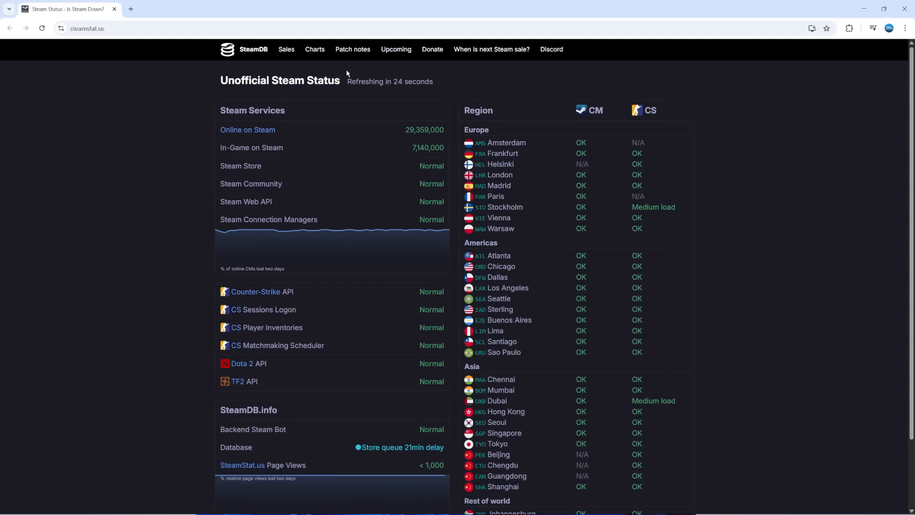
{"action": "scroll", "scroll_direction": "down", "scroll_amount": 3}
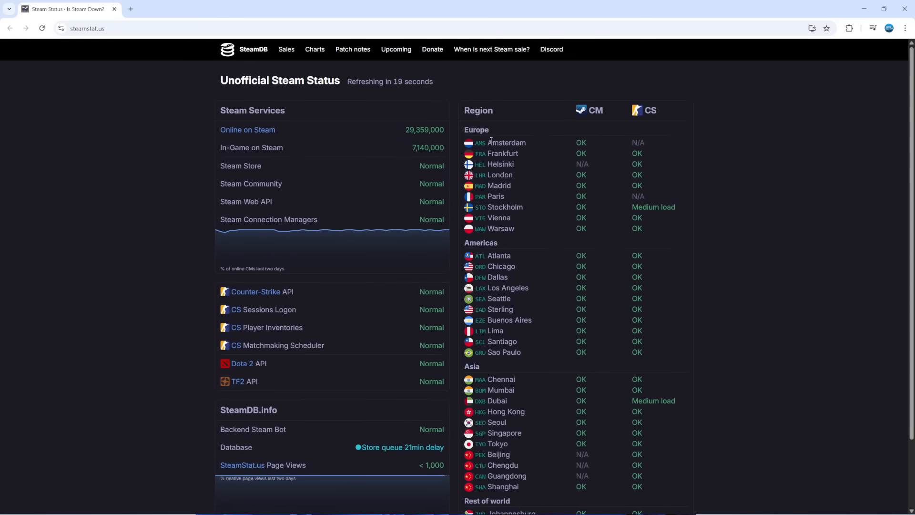
{"action": "scroll", "scroll_direction": "down", "scroll_amount": 3}
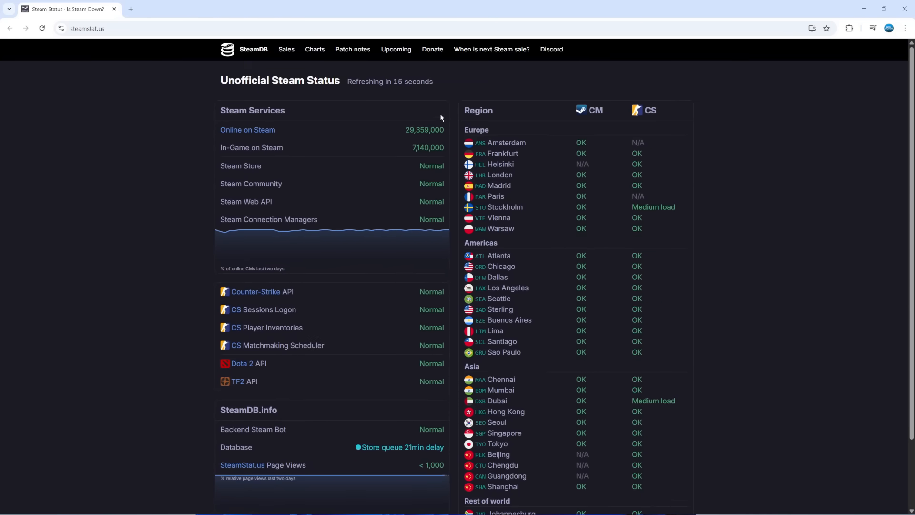
{"action": "mouse_move", "coordinate": [516, 175]}
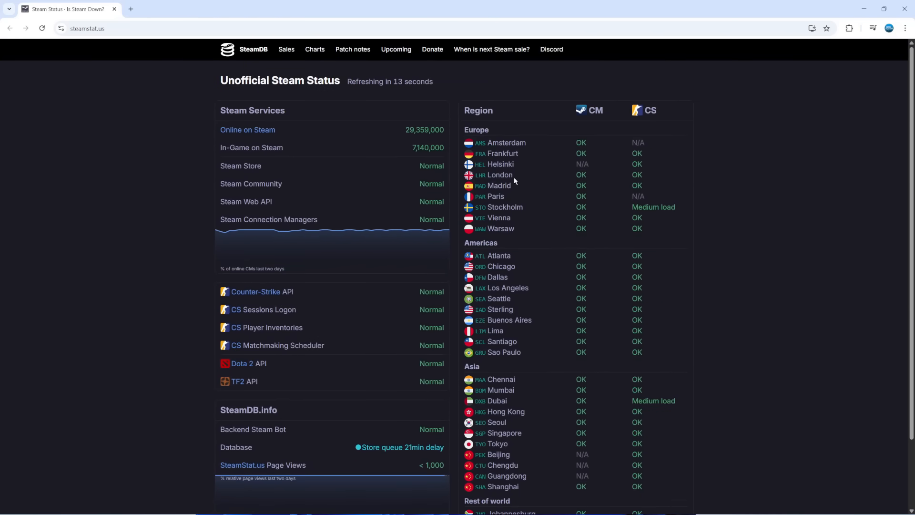
{"action": "mouse_move", "coordinate": [522, 171]}
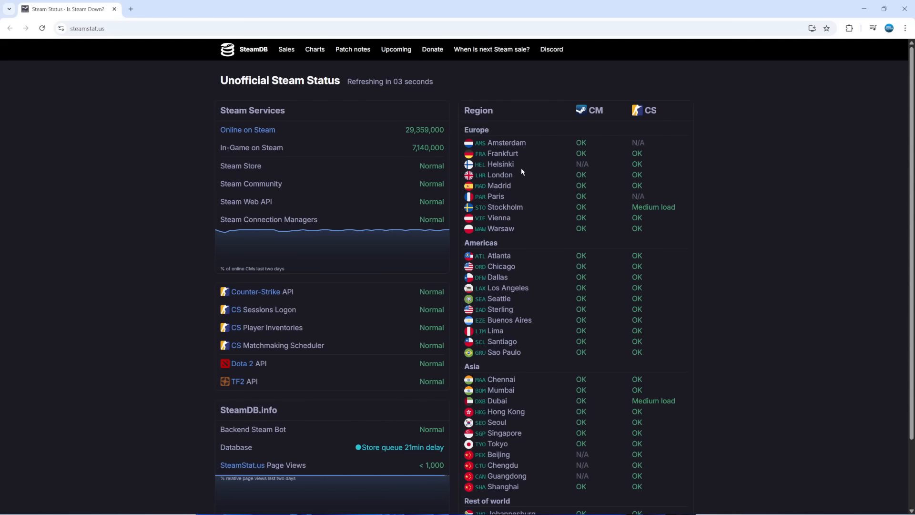
{"action": "mouse_move", "coordinate": [781, 295]}
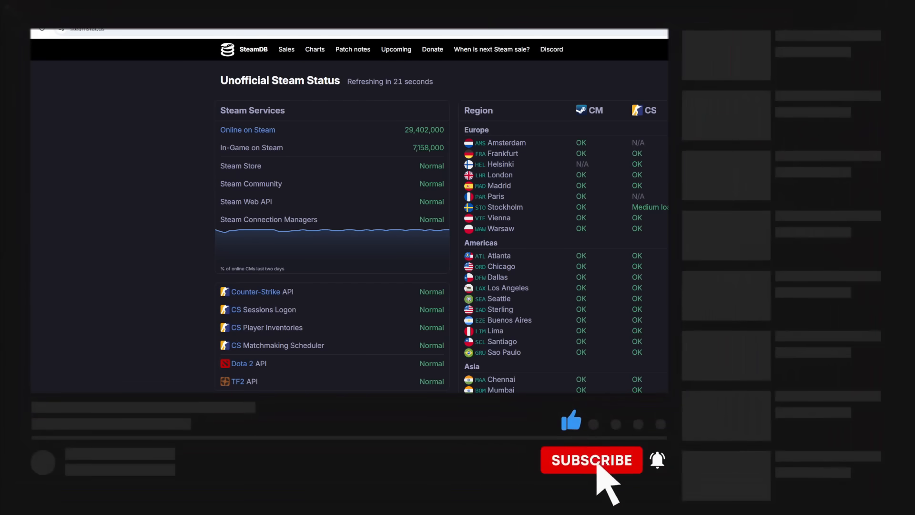
{"action": "left_click", "coordinate": [592, 460]}
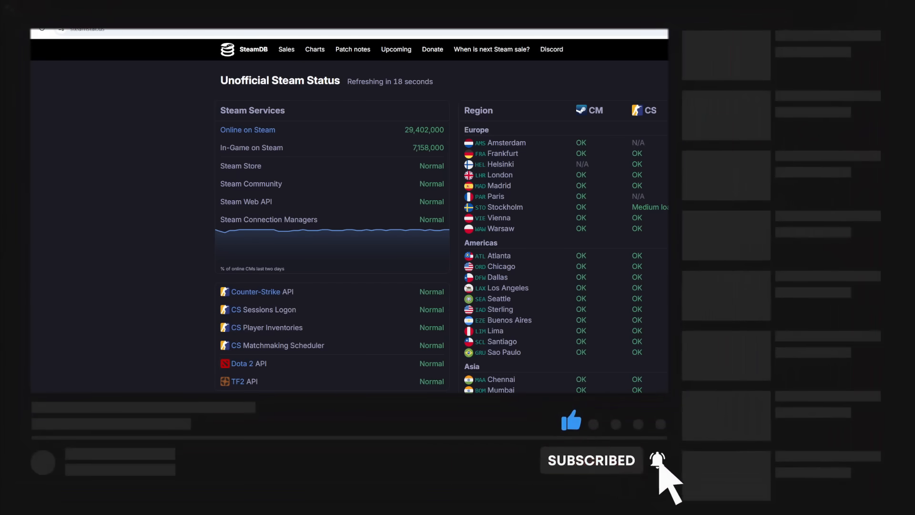